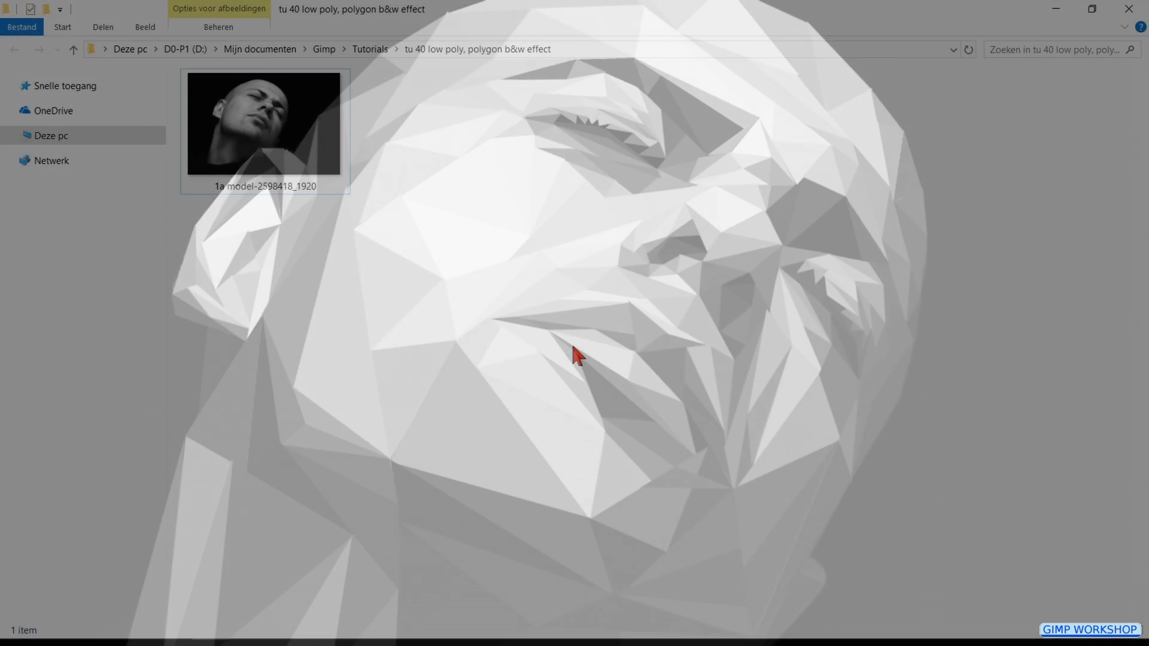
- Copy and paste the portrait photo in the same folder, creating the '1a model-2598418_1920 - kopie' duplicate
{"action": "right_click", "coordinate": [264, 123]}
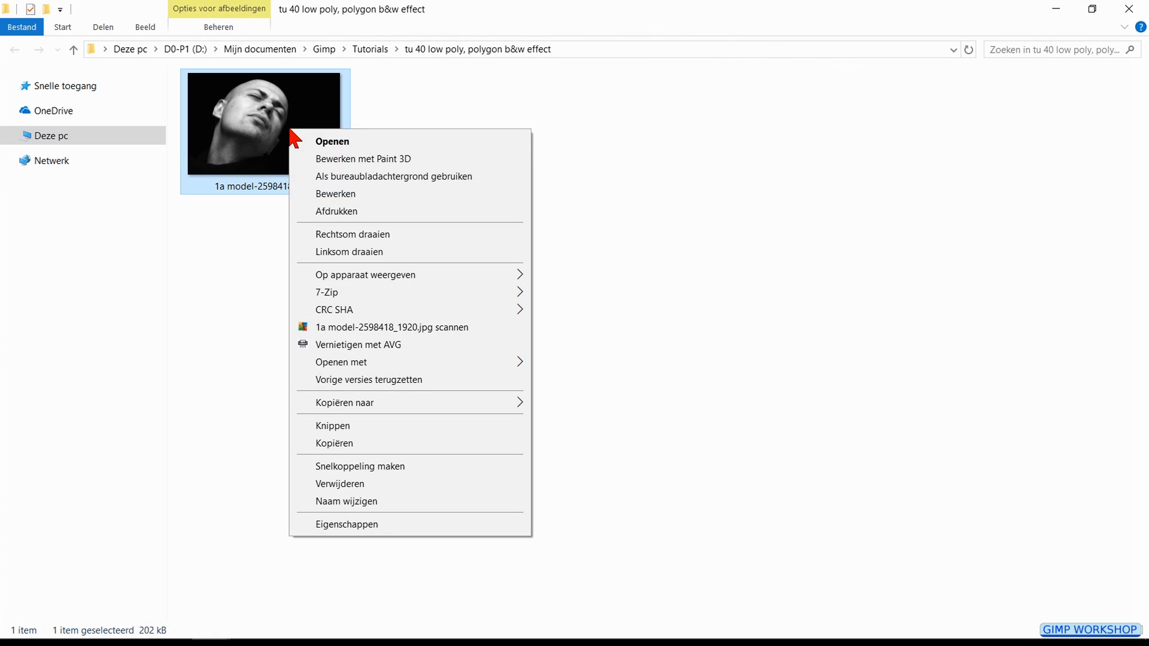
{"action": "key", "text": "ctrl+c"}
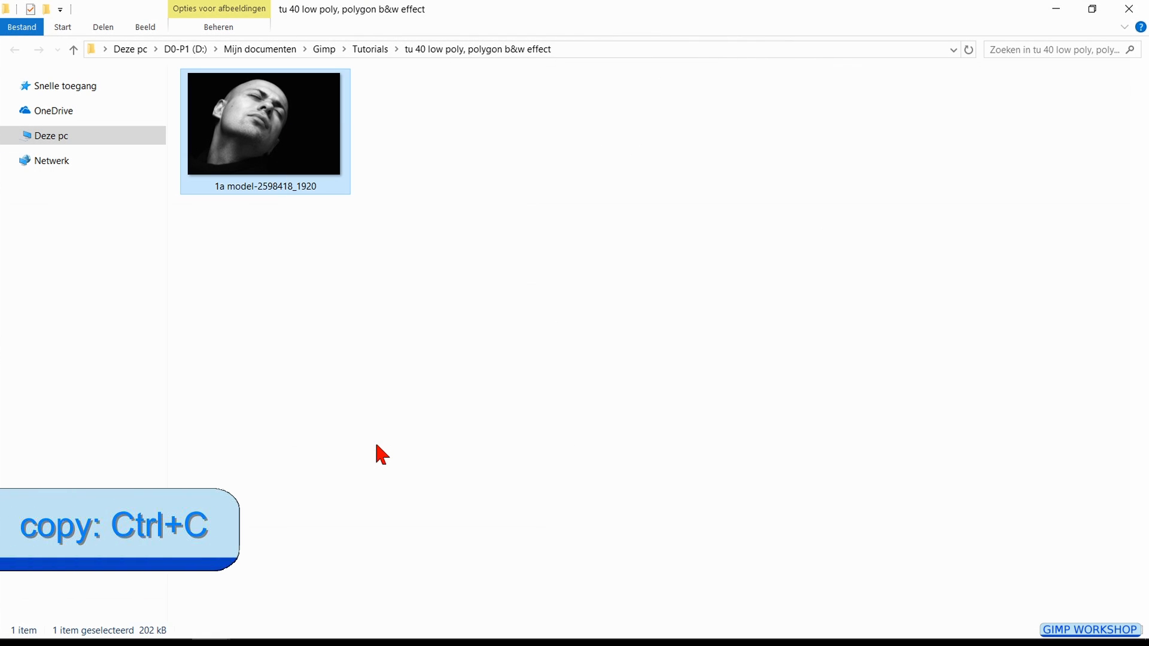
{"action": "right_click", "coordinate": [380, 453]}
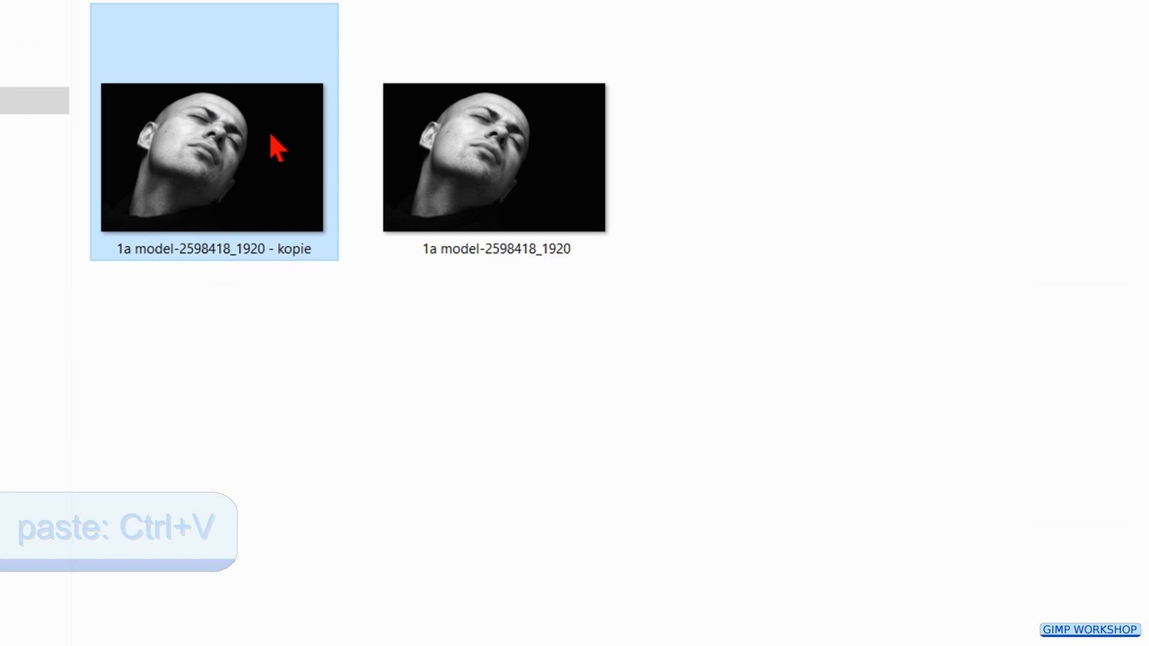
{"action": "right_click", "coordinate": [212, 153]}
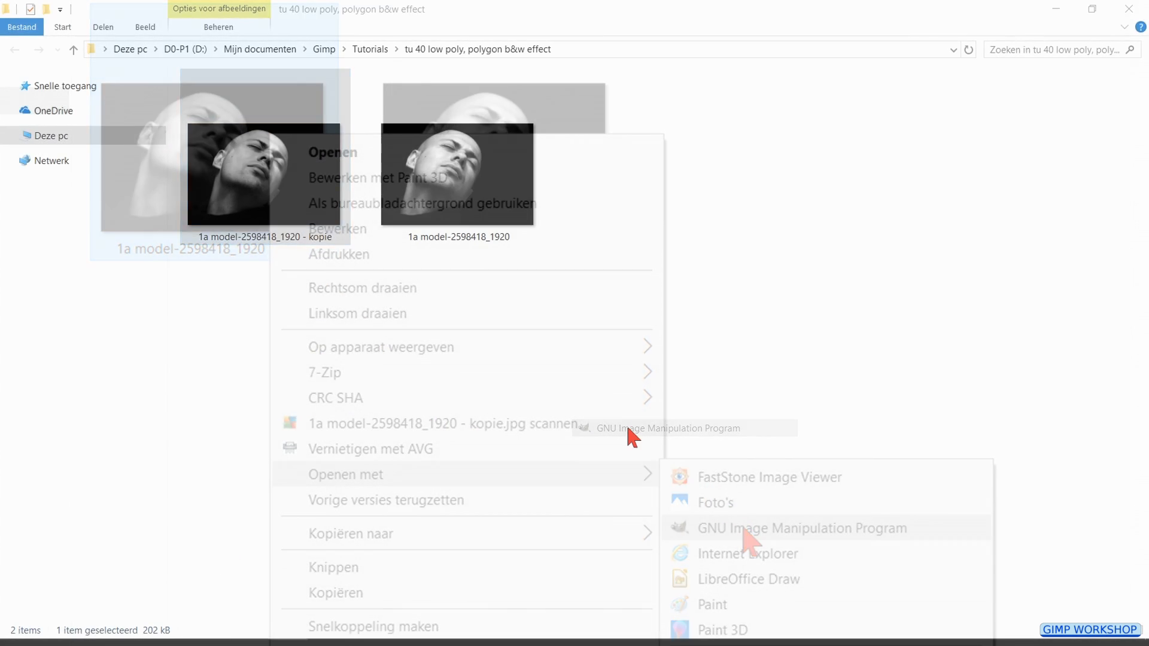
- Open the '- kopie' portrait copy in GNU Image Manipulation Program and zoom in on the face
{"action": "left_click", "coordinate": [801, 529]}
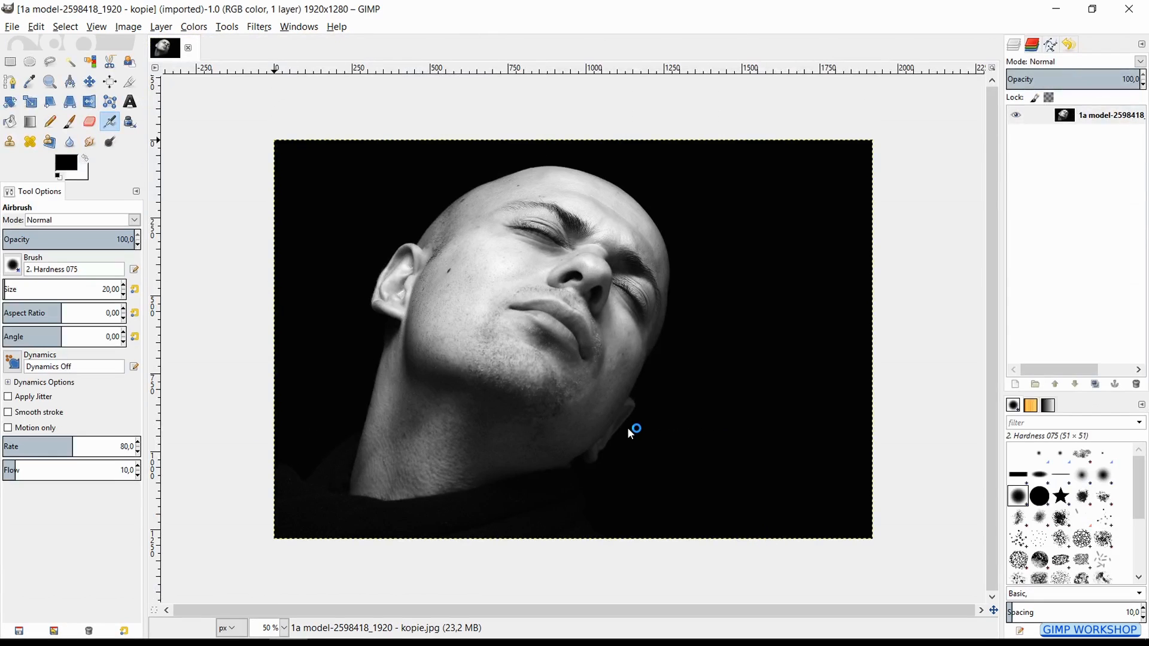
{"action": "key", "text": "Tab"}
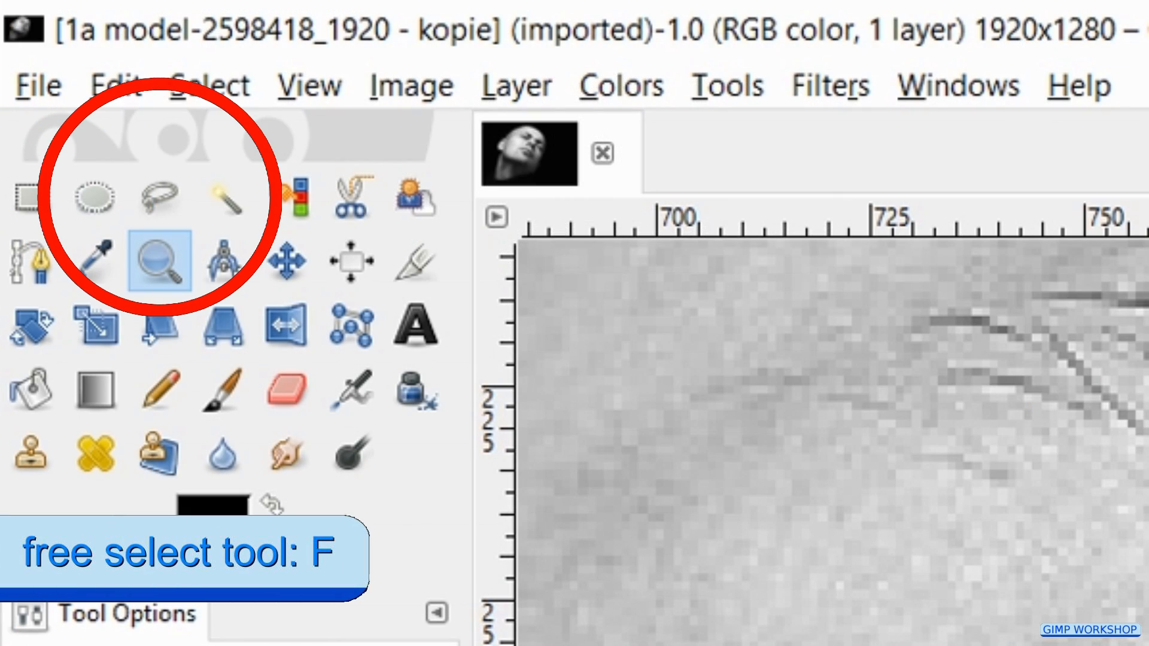
- Choose the Free Select tool for drawing straight-edged polygon selections
{"action": "left_click", "coordinate": [160, 196]}
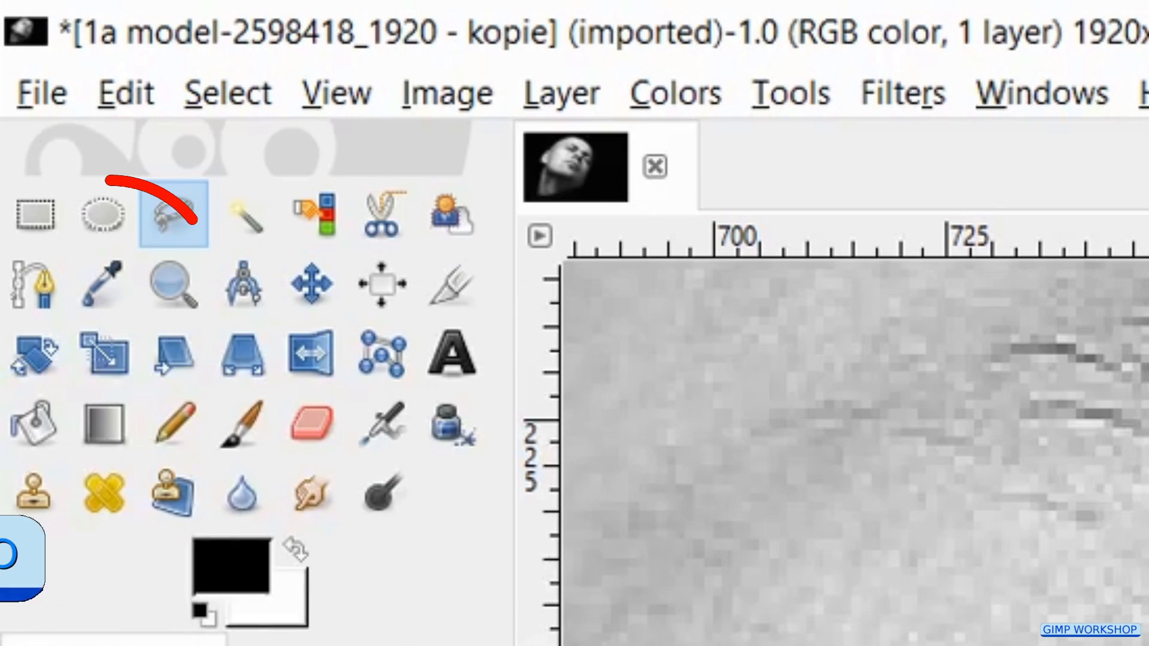
- Switch to the Color Picker and enable Sample average with the radius raised from 3 to 5
{"action": "left_click", "coordinate": [103, 285]}
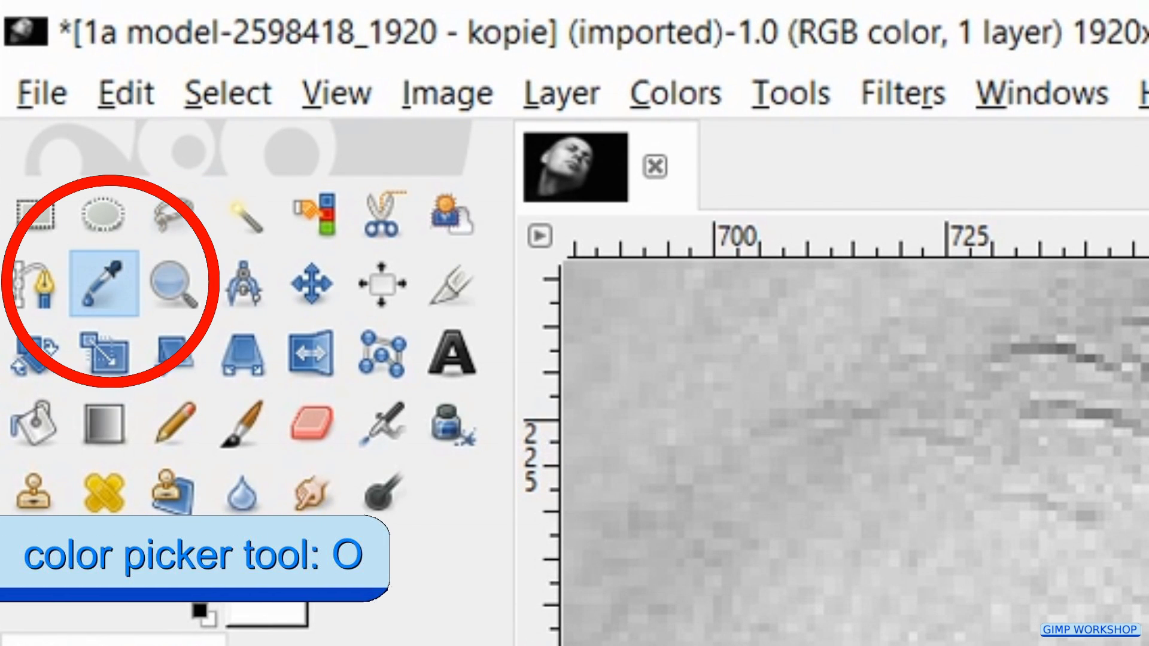
{"action": "left_click", "coordinate": [102, 284]}
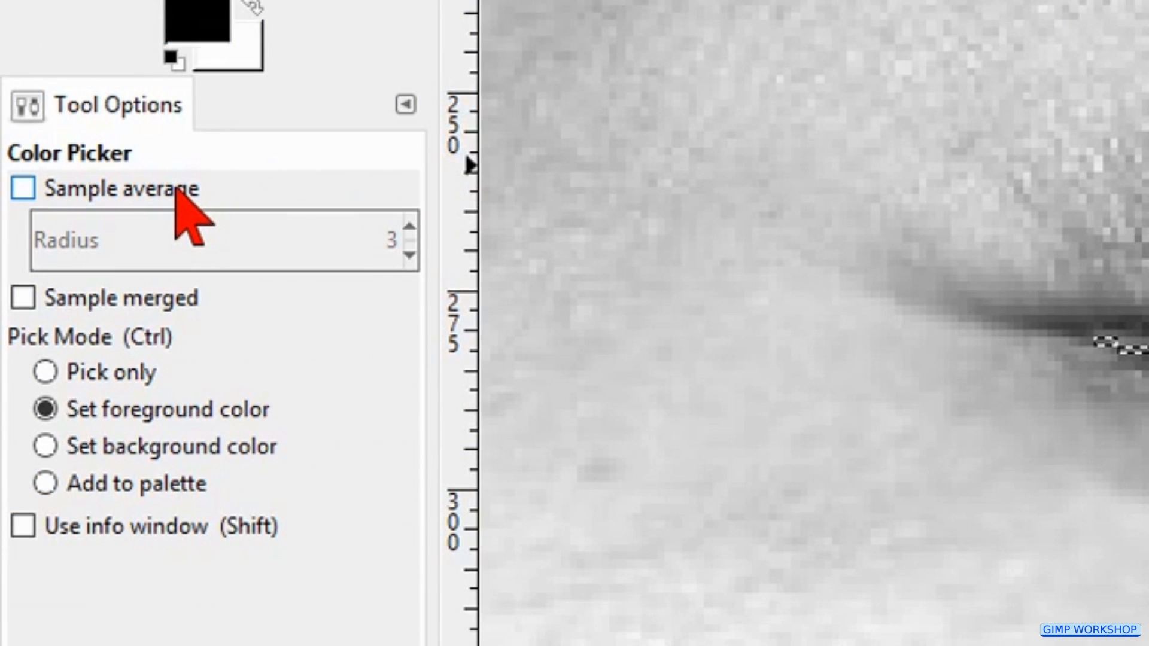
{"action": "left_click", "coordinate": [23, 188]}
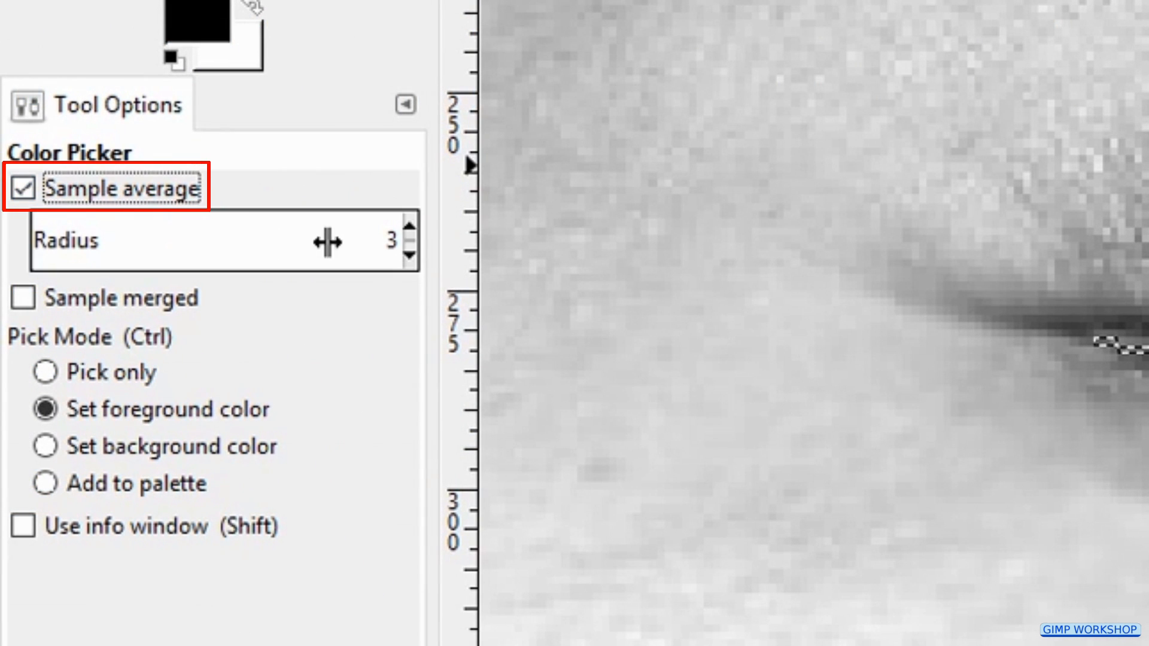
{"action": "left_click", "coordinate": [412, 229]}
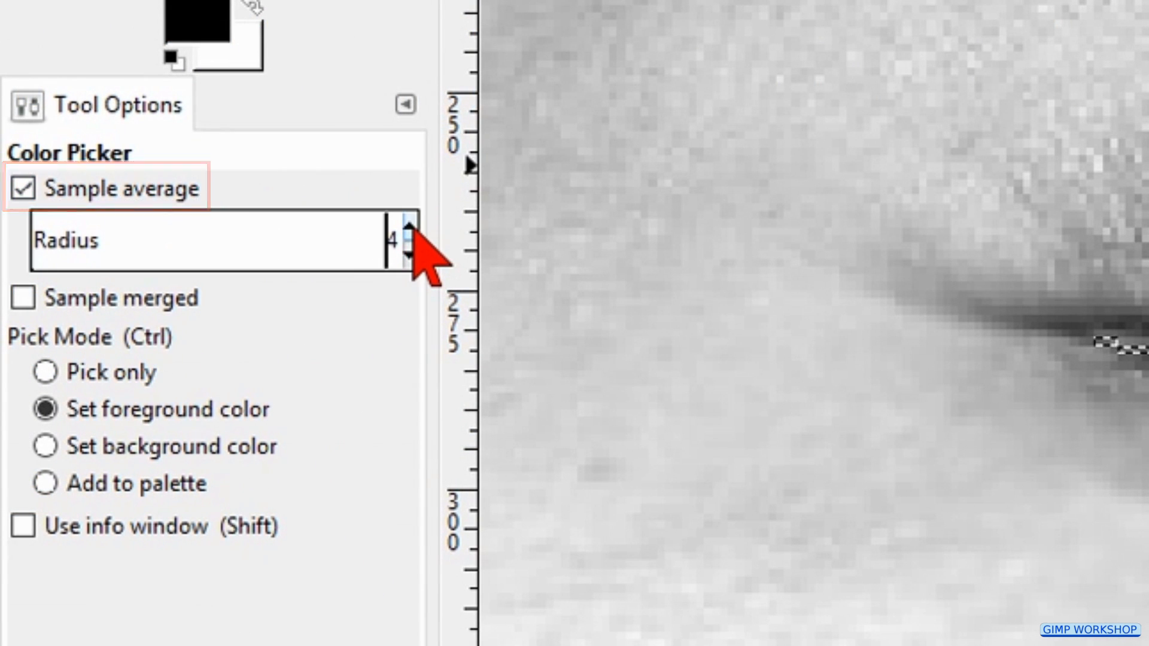
{"action": "left_click", "coordinate": [410, 224]}
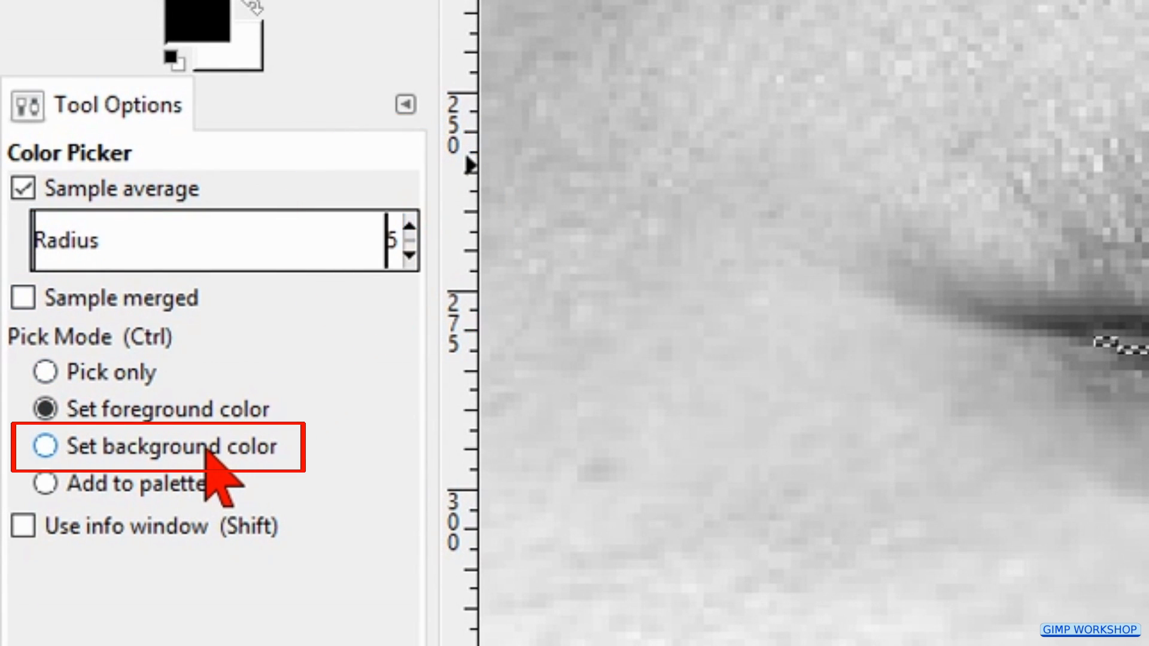
{"action": "left_click", "coordinate": [44, 446]}
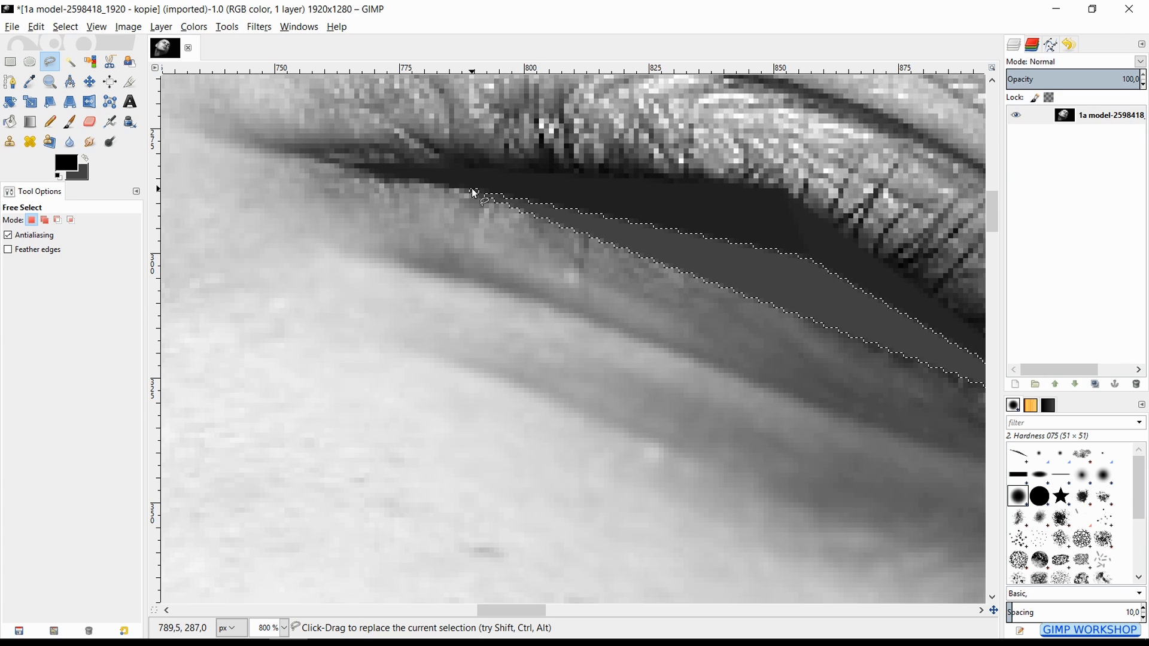
- Open GIMP's File menu to reach the saving and export commands
{"action": "left_click", "coordinate": [12, 27]}
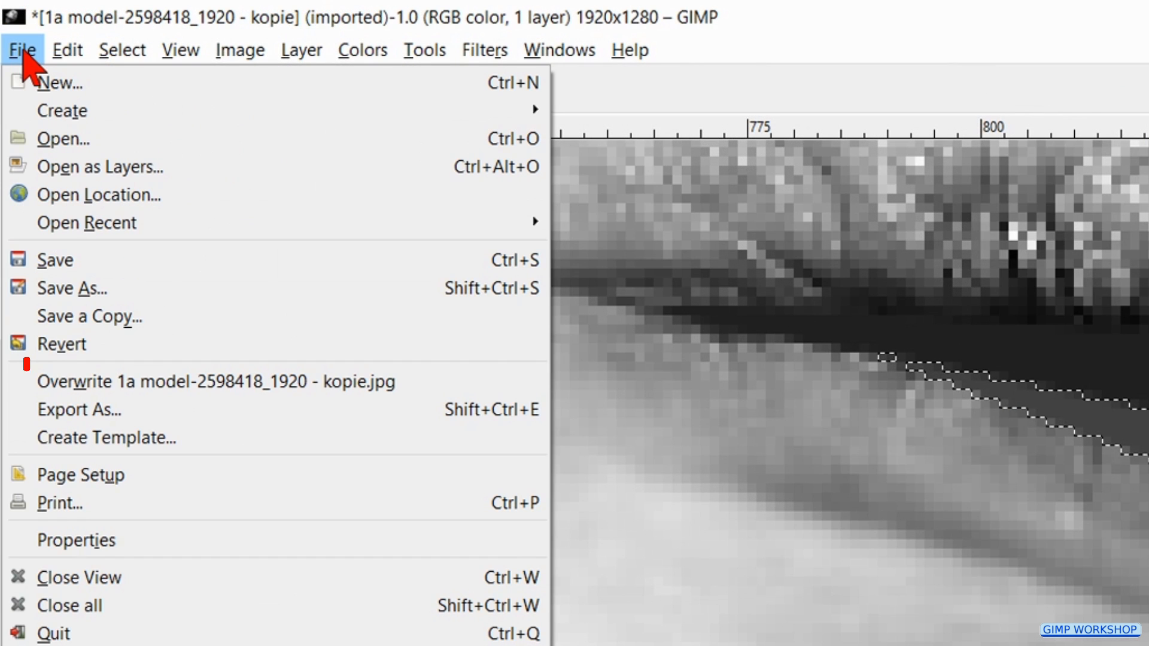